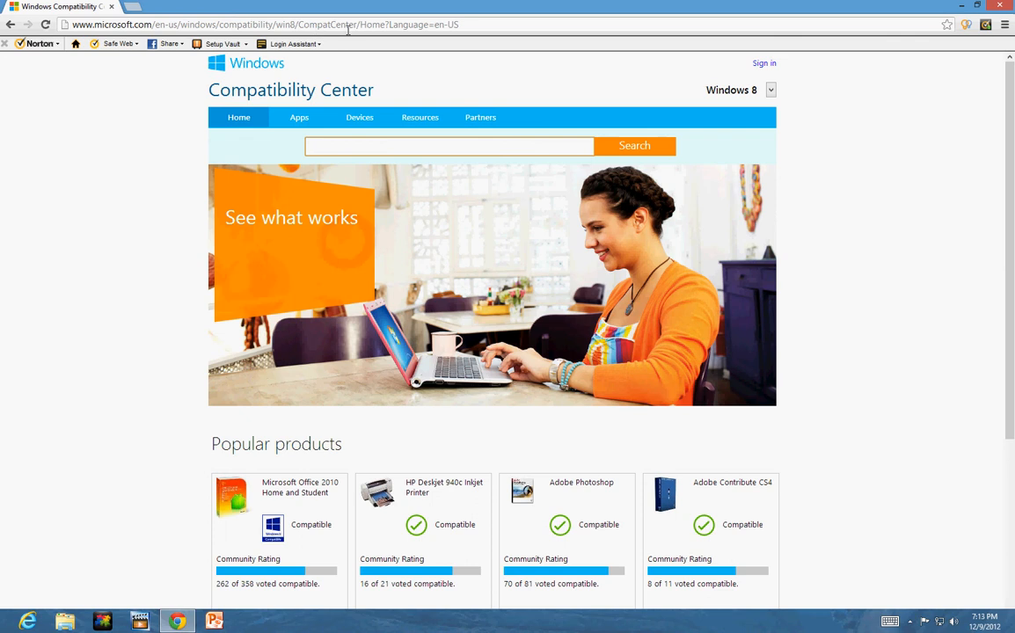
pyautogui.moveTo(356, 136)
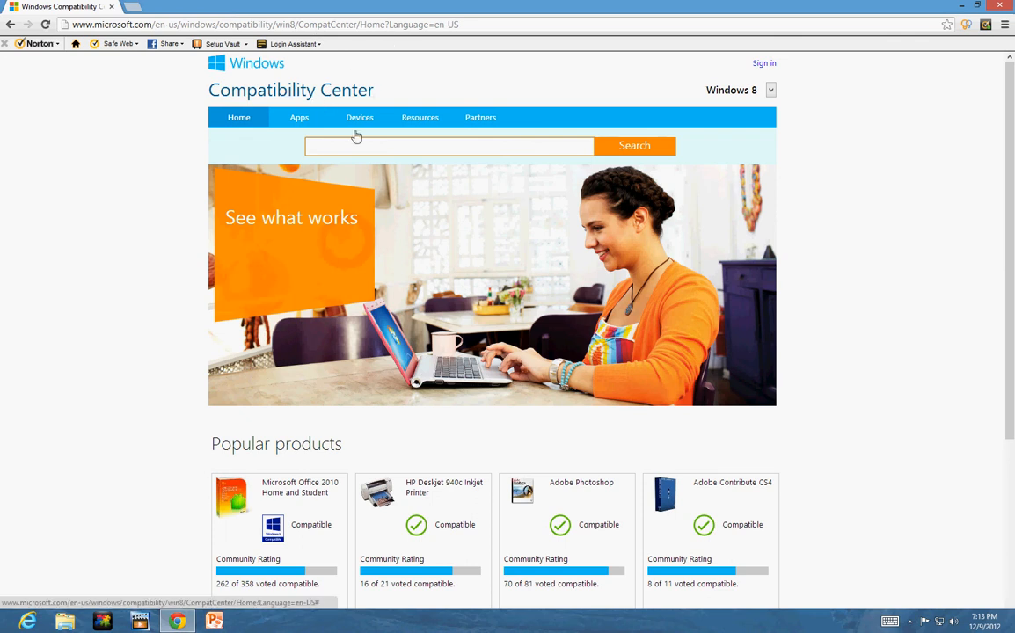
# Step: Search Windows Compatibility Center for the CTH-661 tablet model
pyautogui.click(449, 146)
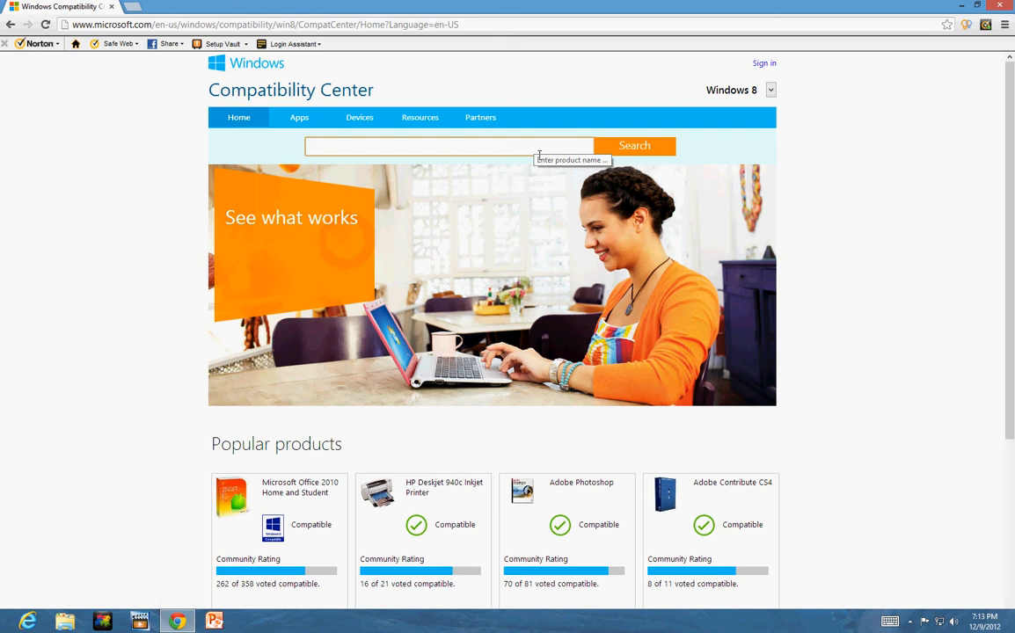
pyautogui.write('d')
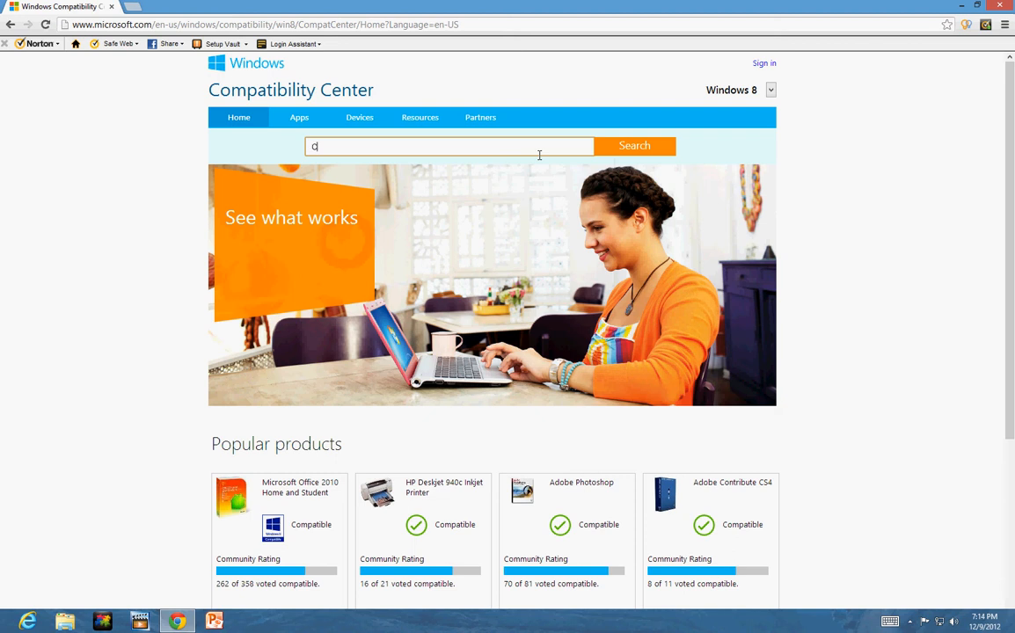
pyautogui.write('TH')
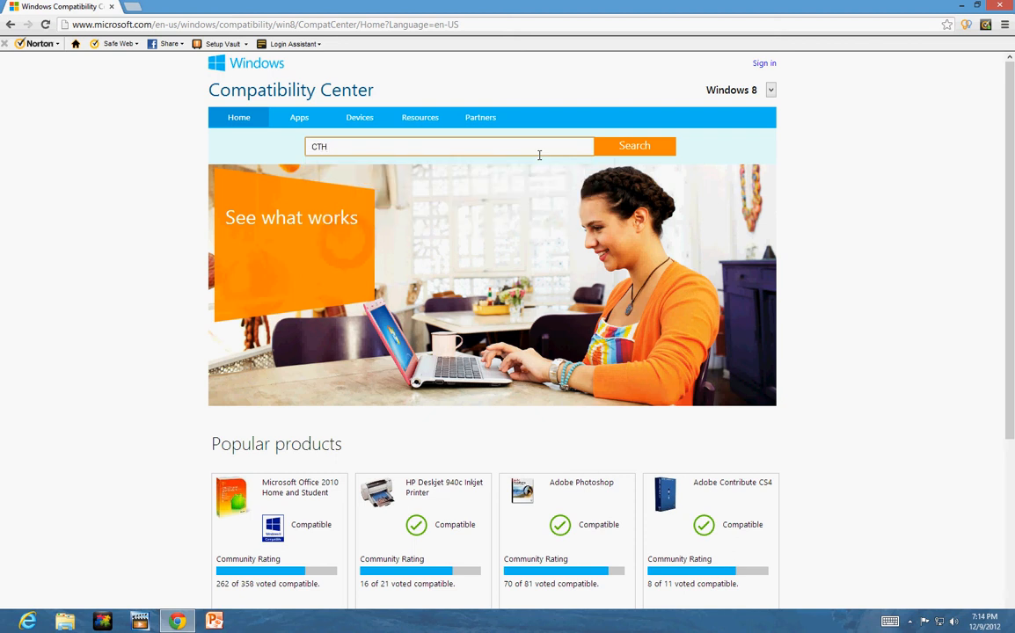
pyautogui.write('-661')
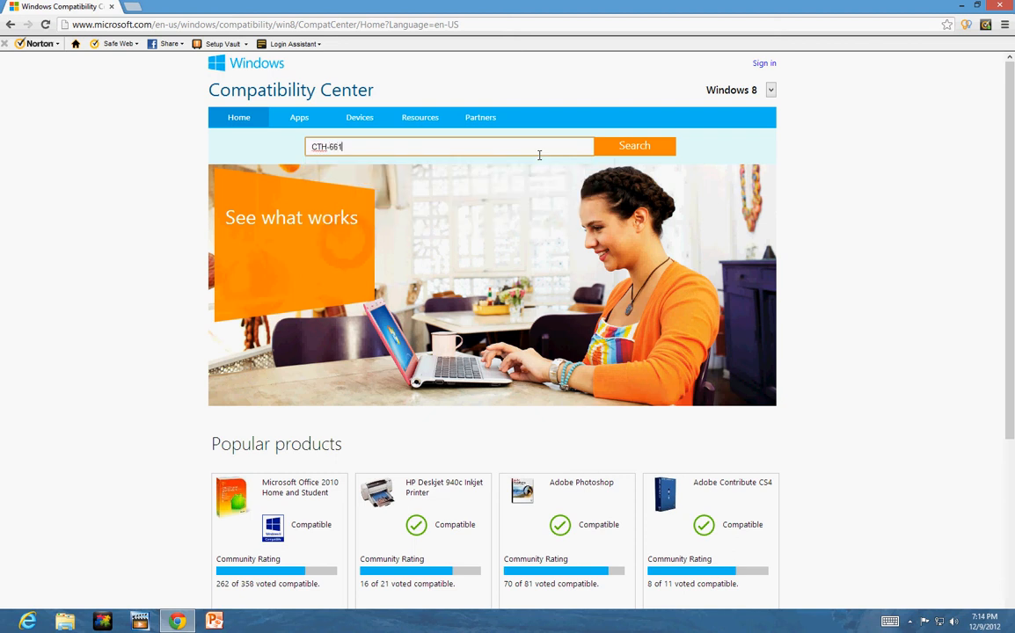
pyautogui.click(634, 145)
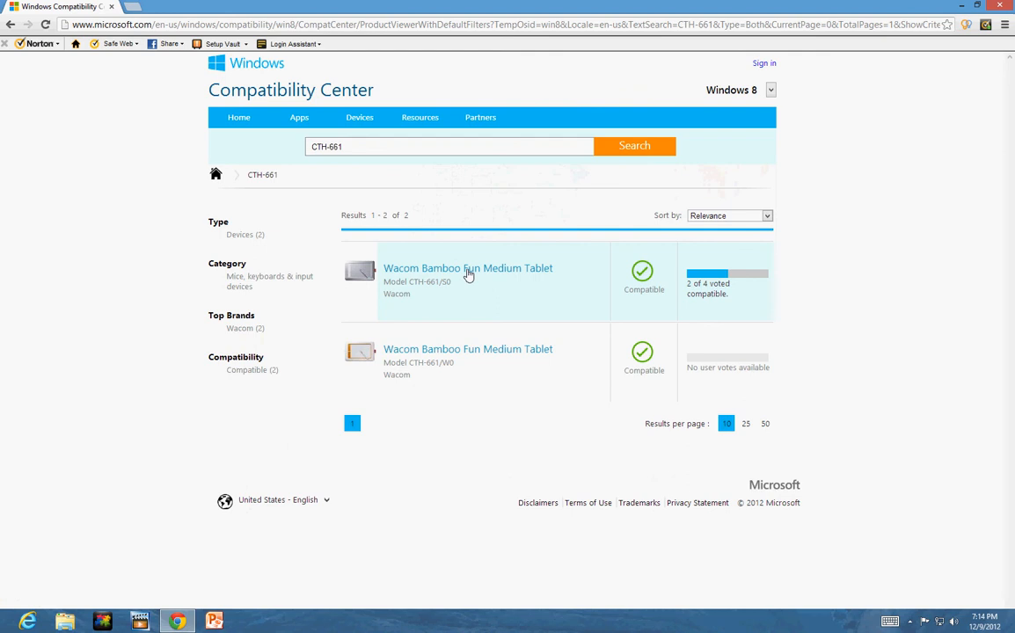
# Step: Open the CTH-661/S0 Wacom Bamboo Fun Medium Tablet compatibility details
pyautogui.click(468, 268)
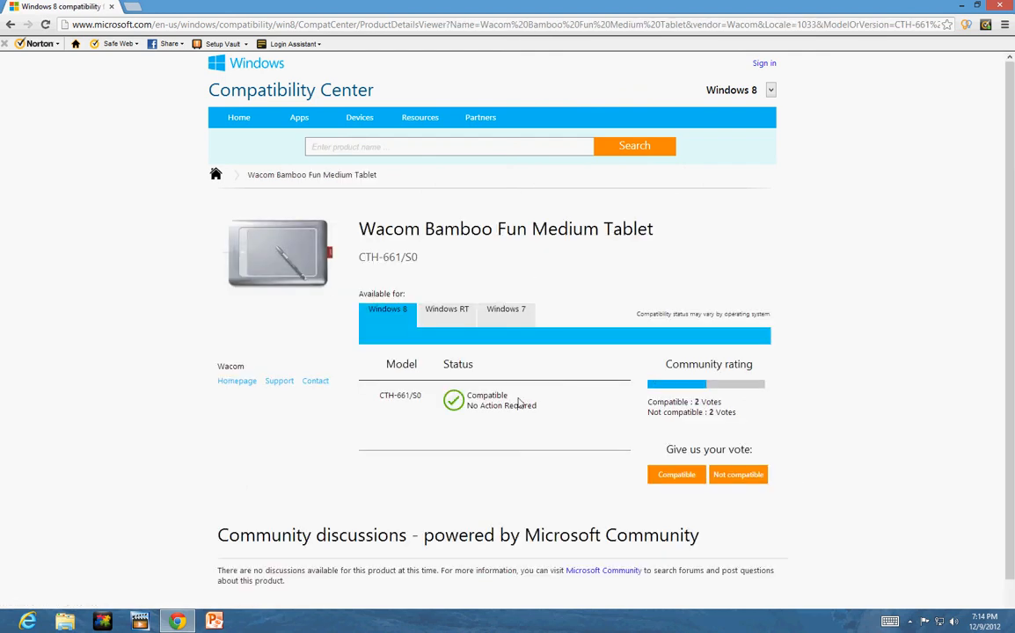
pyautogui.moveTo(748, 424)
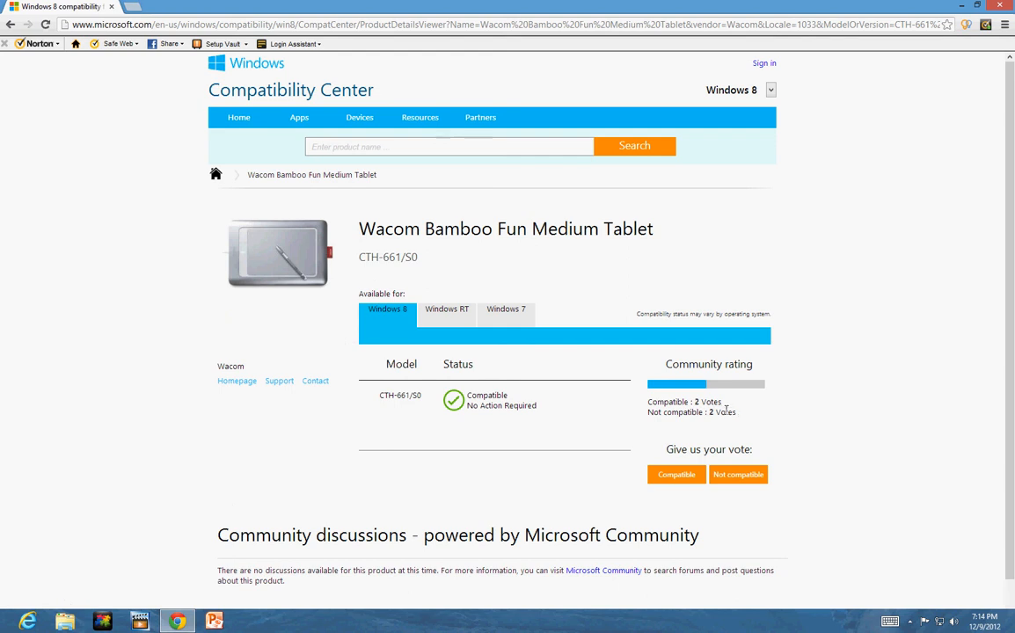
pyautogui.moveTo(688, 419)
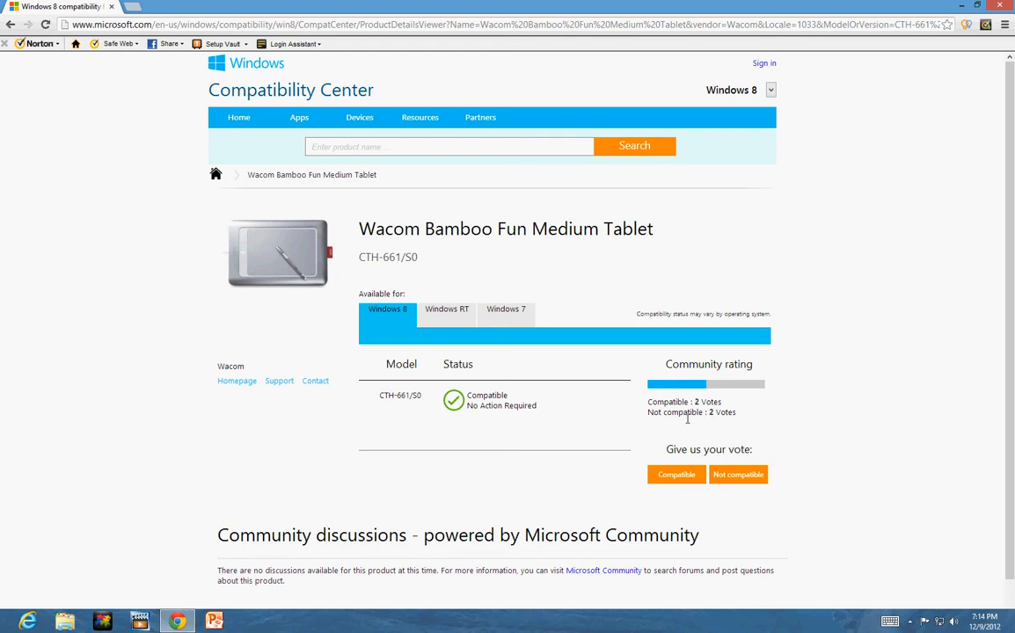
pyautogui.moveTo(554, 411)
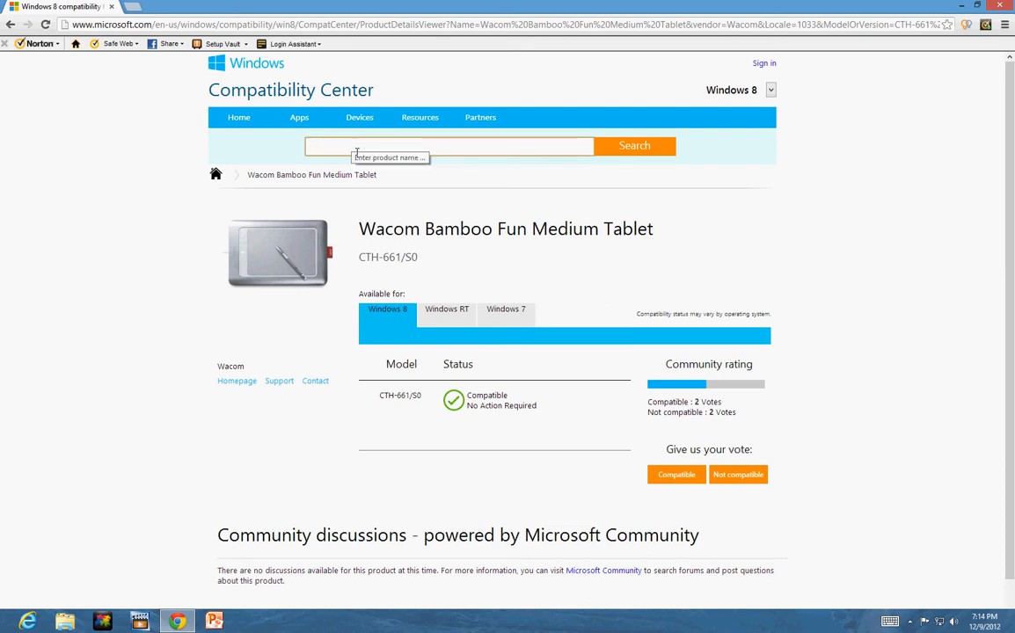
# Step: Search for Autodesk SketchBook Pro 2011 and open its Windows 8 compatibility page
pyautogui.write('autodesk s')
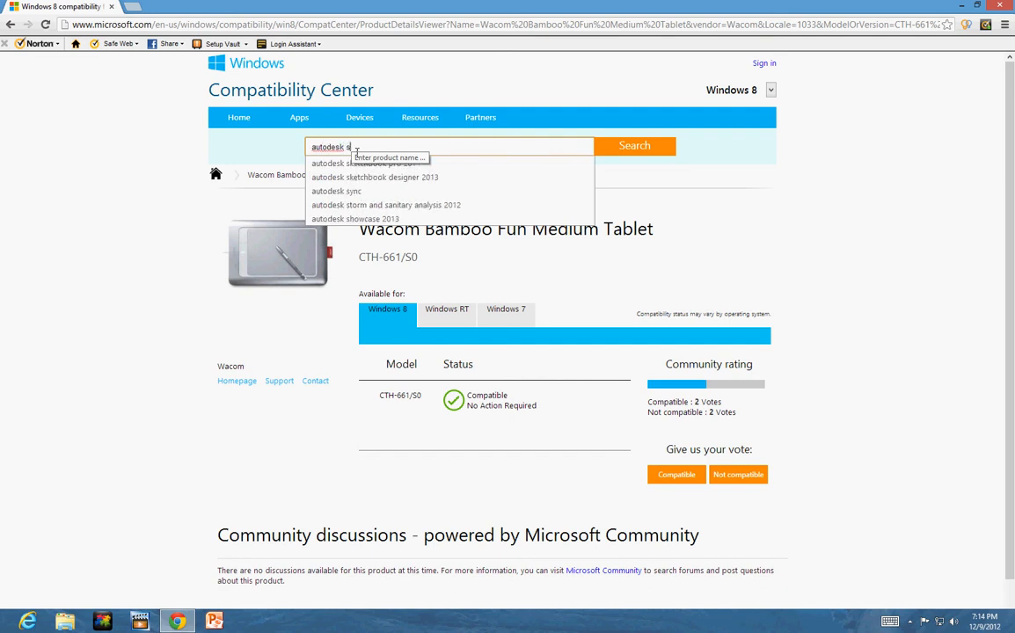
pyautogui.write('ketchbod')
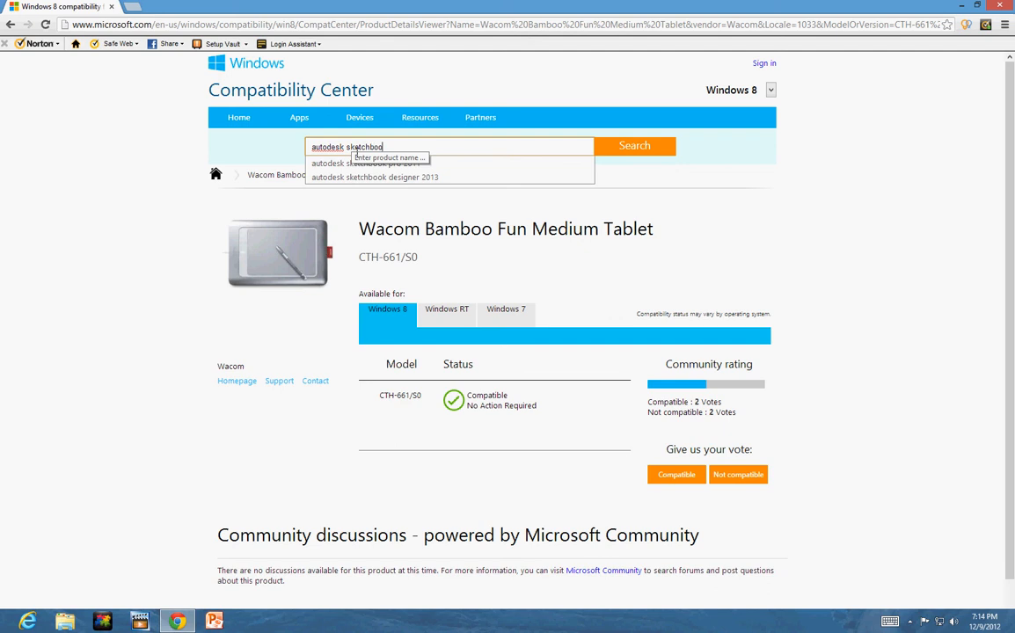
pyautogui.write('pro')
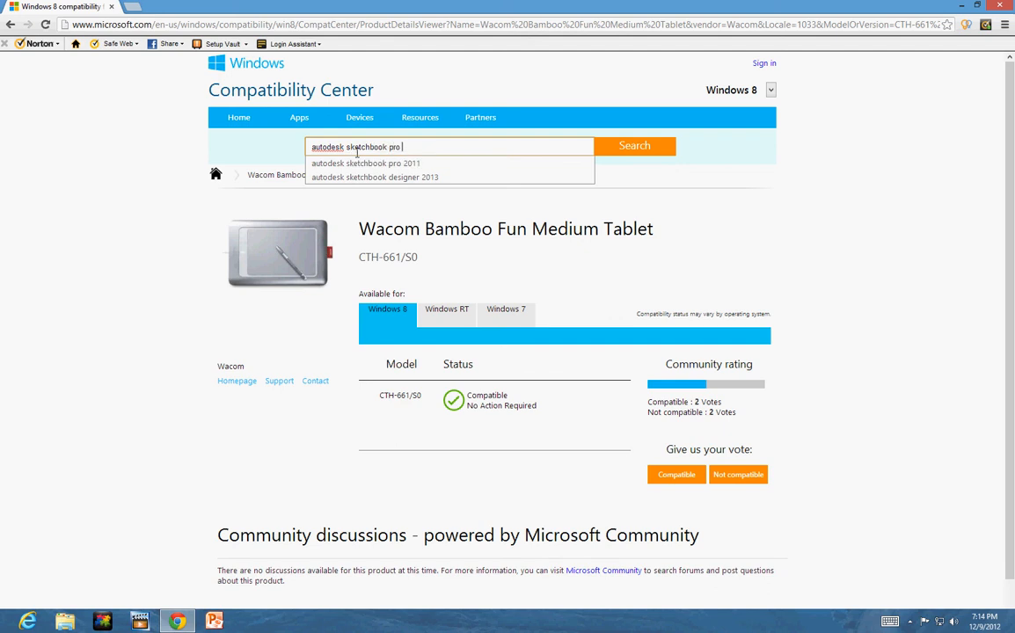
pyautogui.click(364, 163)
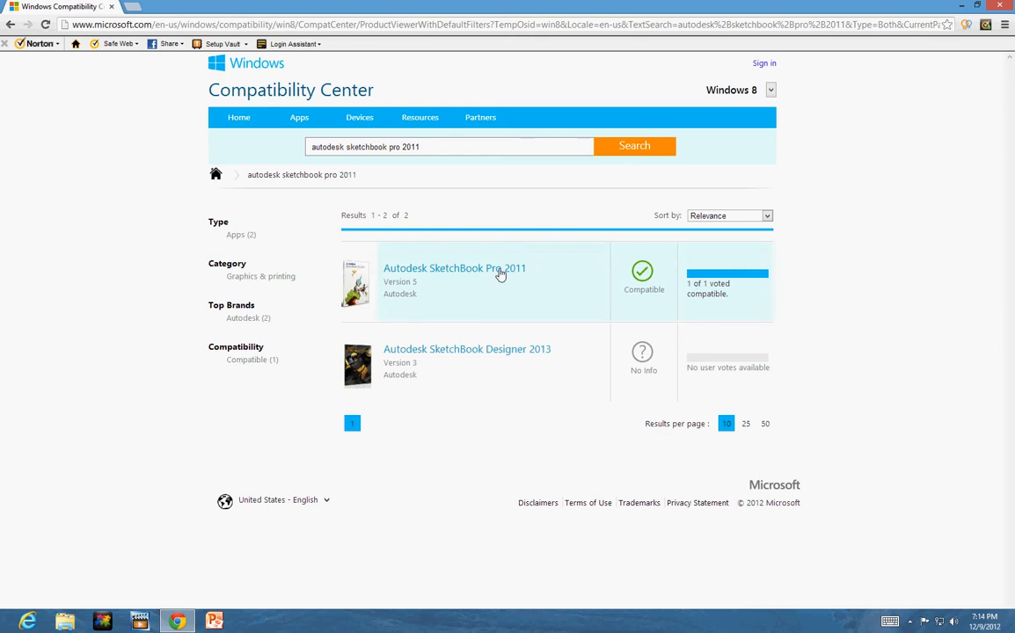
pyautogui.click(455, 268)
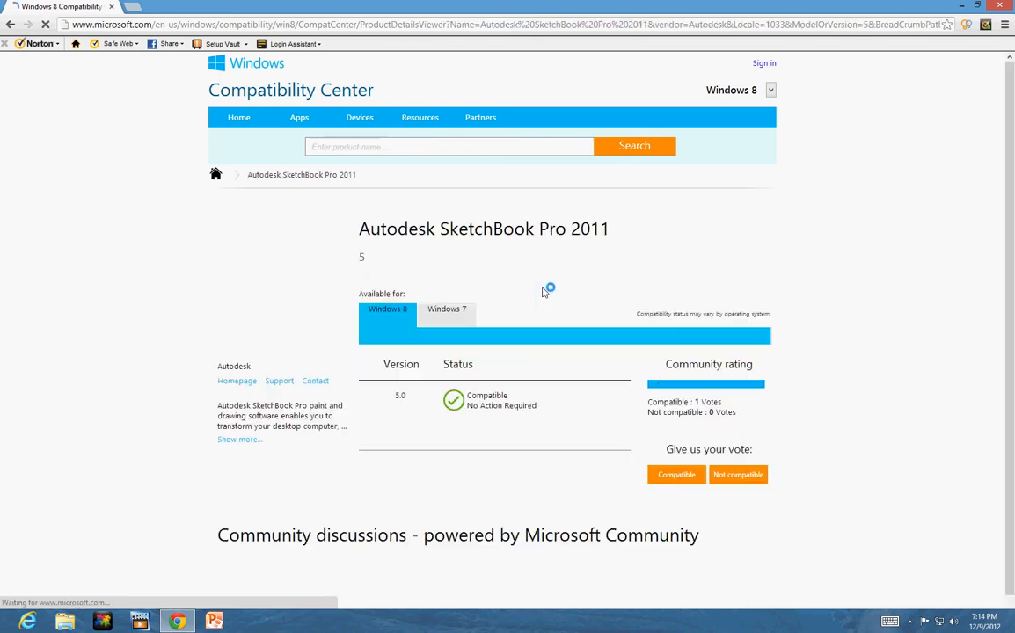